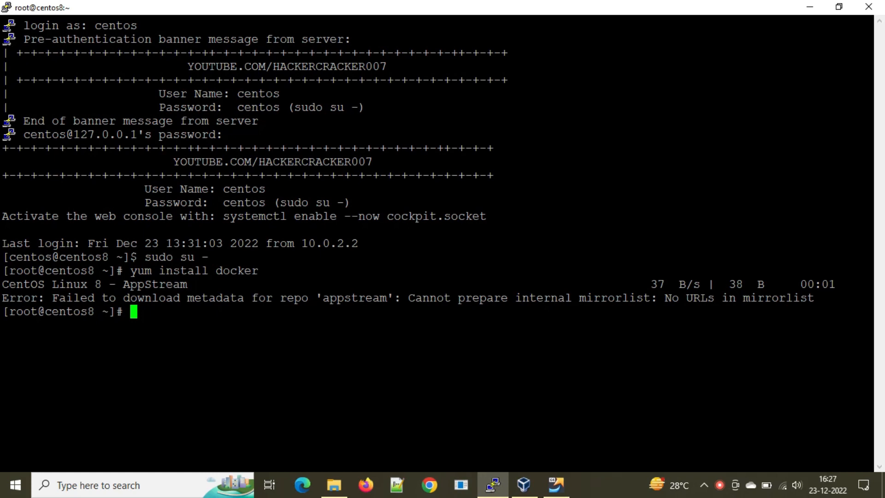
- Begin typing a new 'yum install' command at the root prompt
text(yum i)
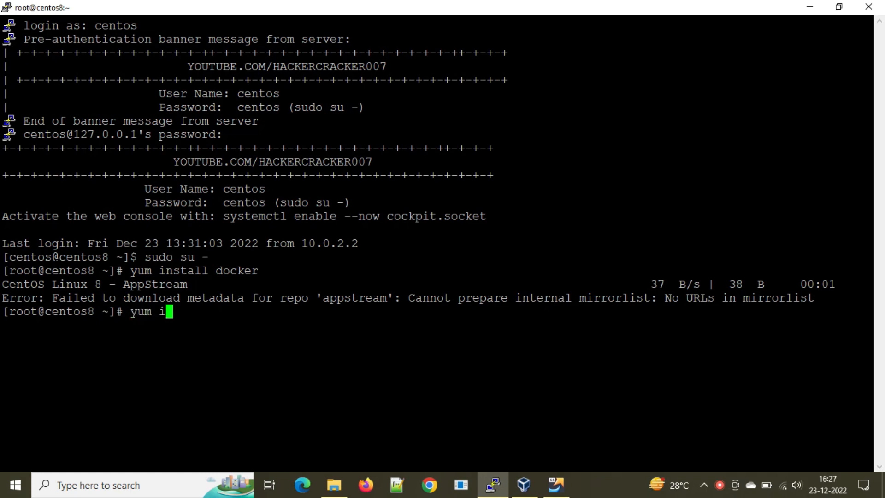
- Run 'yum install httpd' to retry an install with another package
text(nstall)
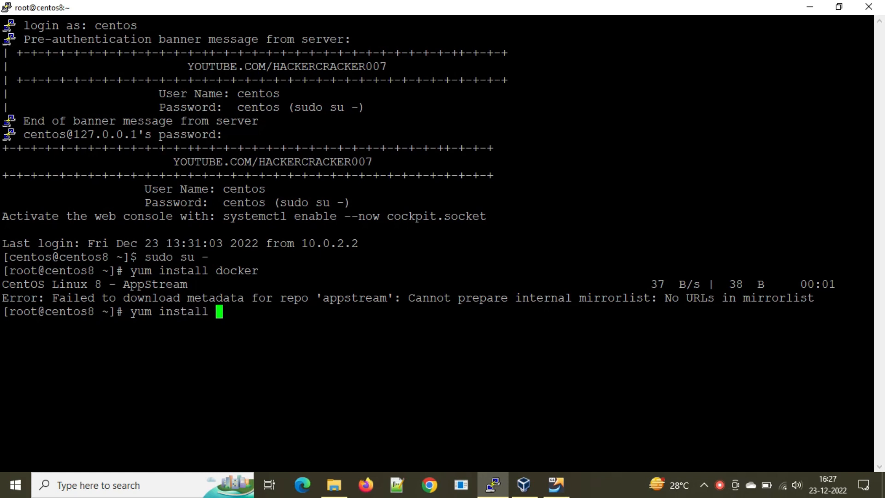
text(httpd)
text(cd /etc/yum.repos.d/)
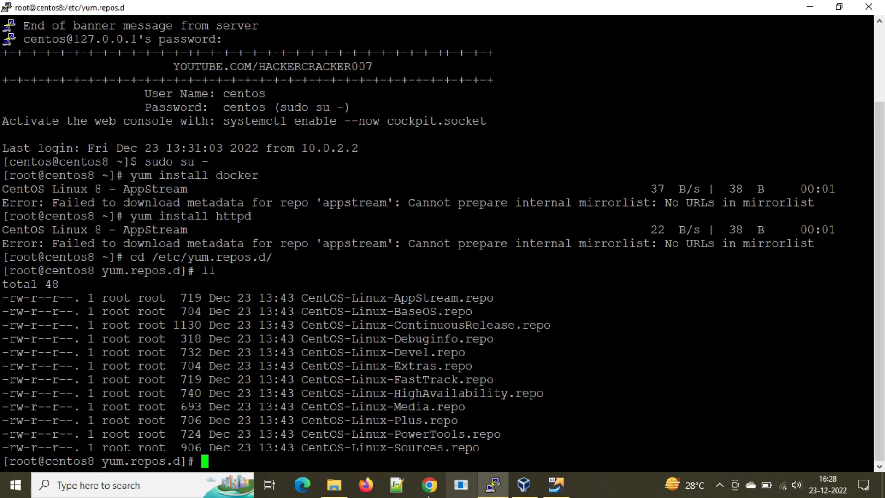
- Open the Notepad++ note with the sed commands and select the first sed line
click(397, 485)
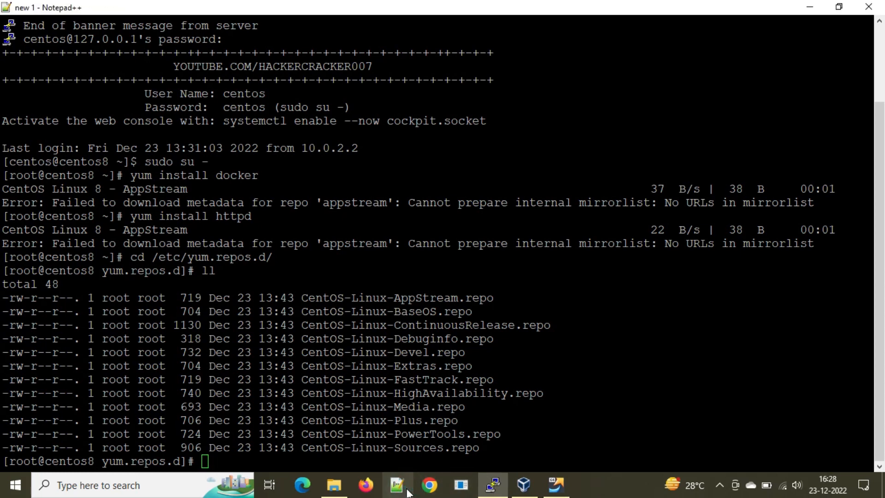
click(397, 484)
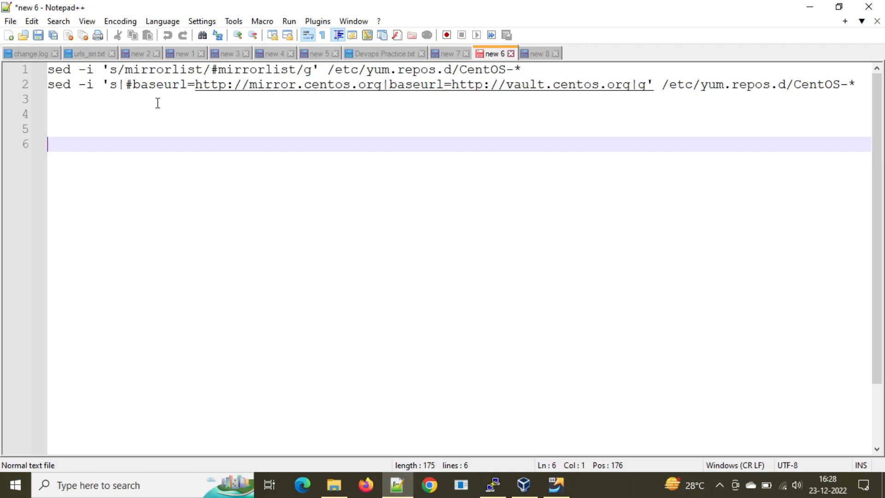
mouse_move(203, 191)
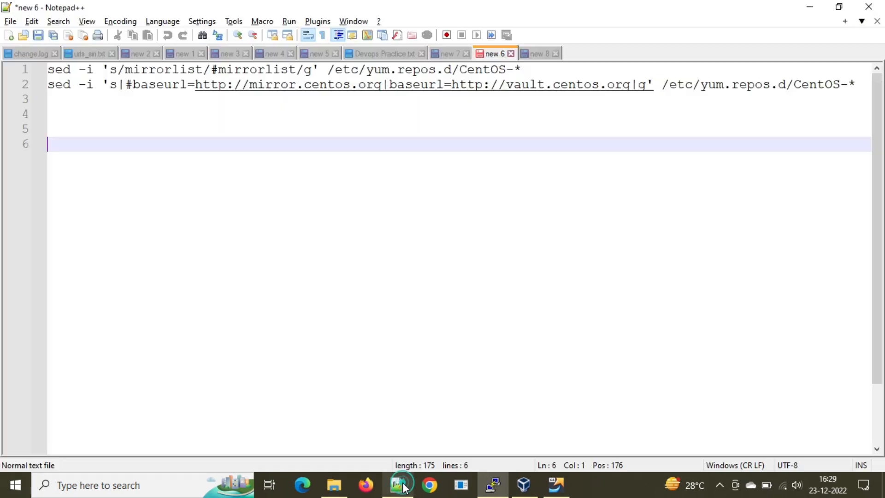
click(50, 69)
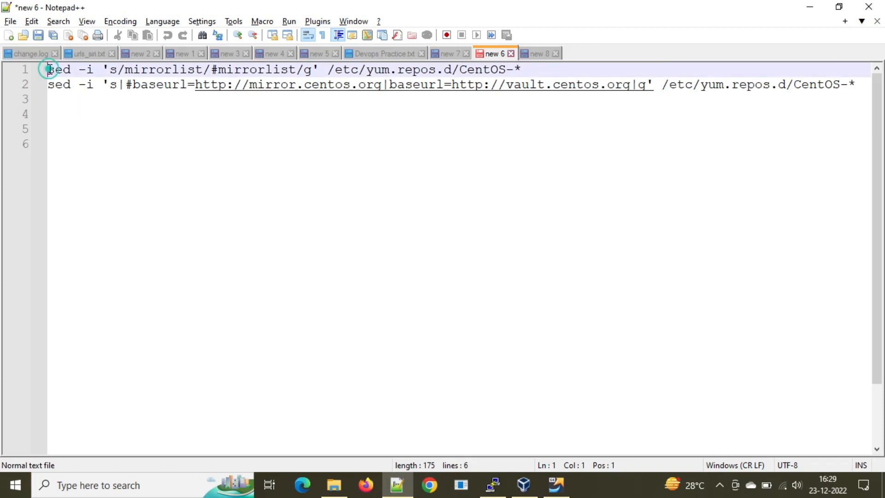
drag(50, 69, 523, 68)
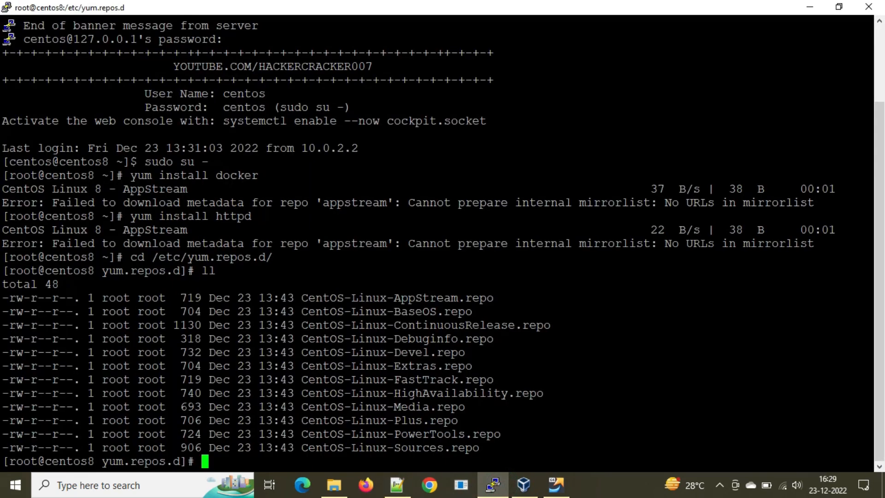
- Run sed to replace mirrorlist with #mirrorlist in /etc/yum.repos.d/CentOS-*, then list the files
text(sed -i 's/mirrorlist/#mirrorlist/g' /etc/yum.repos.d/CentOS-*)
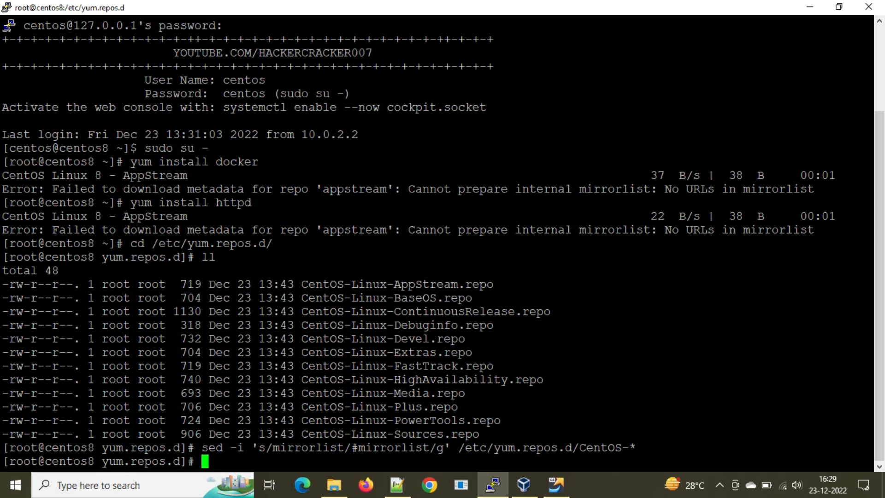
text(ll)
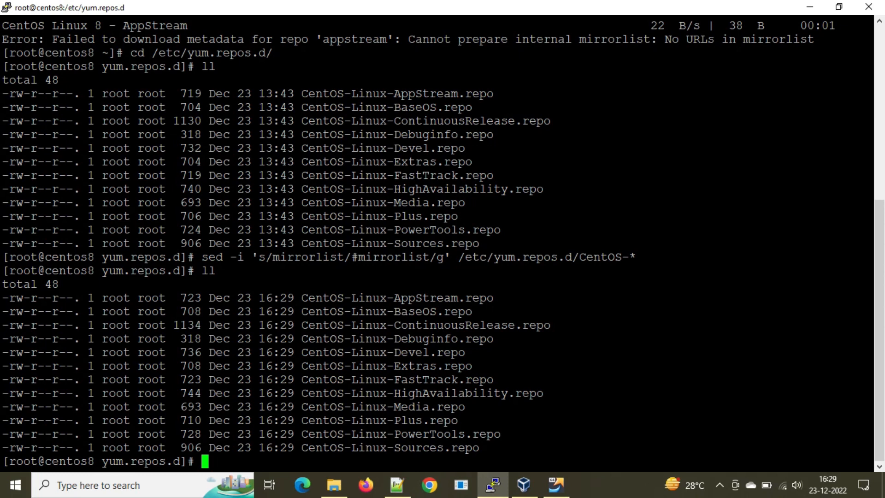
mouse_move(429, 484)
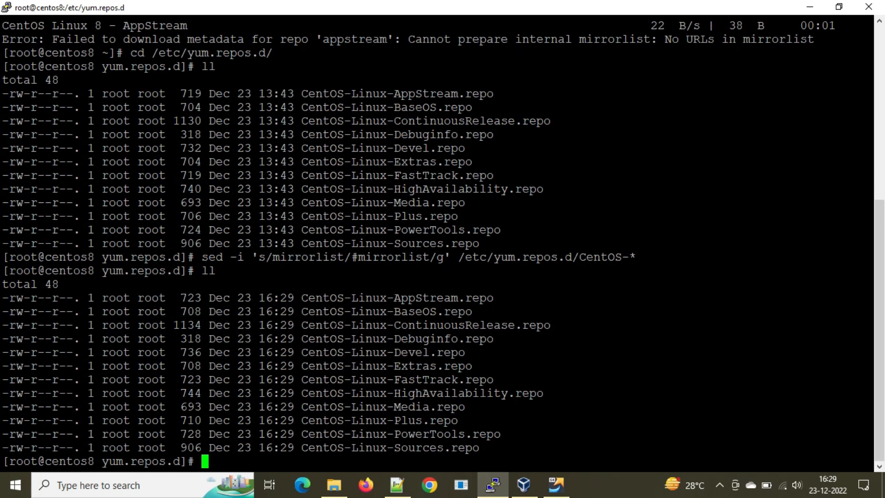
- Run sed changing #baseurl mirror.centos.org to baseurl vault.centos.org, then list the files
text(sed -i 's|#baseurl=http://mirror.centos.org|baseurl=http://vault.centos.org|g' /etc/yum.repos.d/CentOS-*)
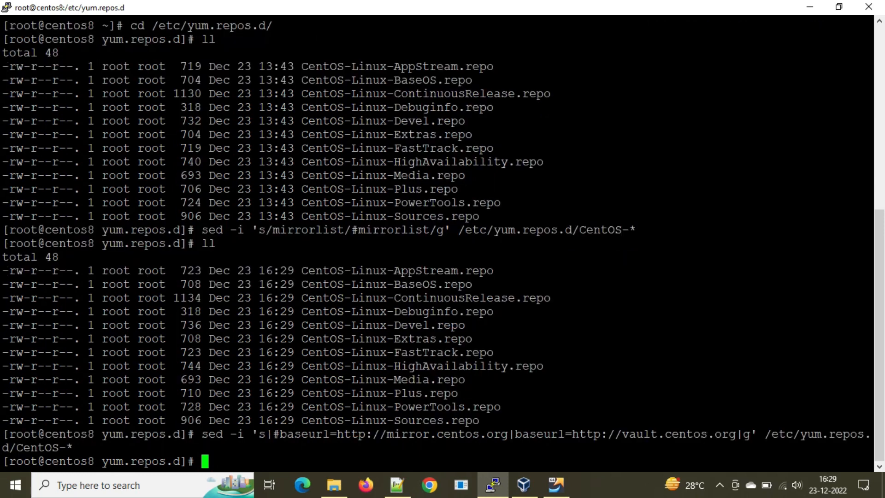
text(ll)
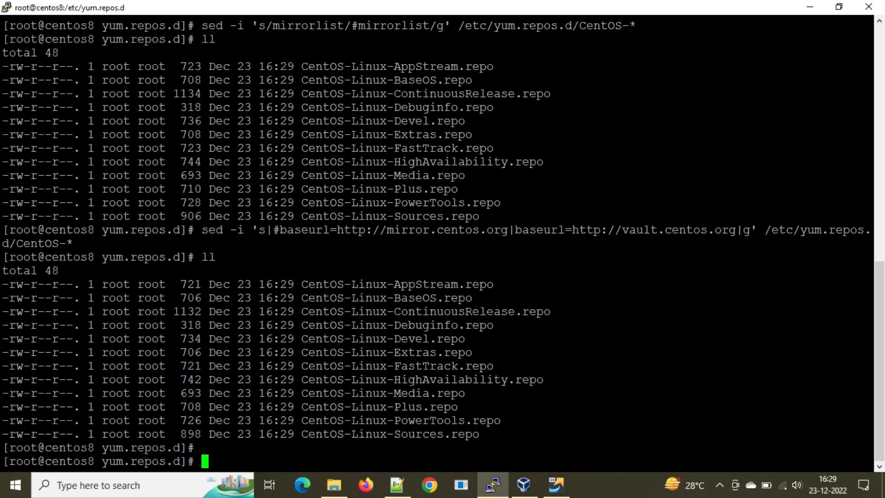
- Run 'yum install docker', confirm with 'y', and watch the podman packages download and install
text(yum)
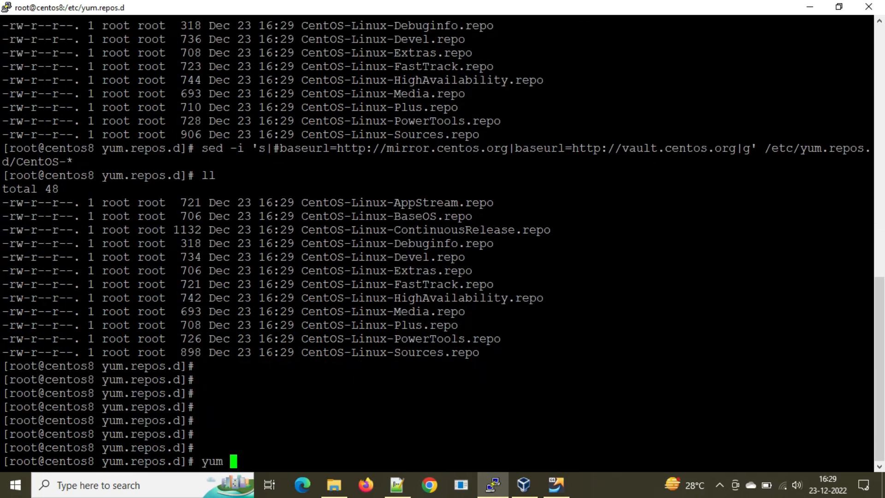
text(insta)
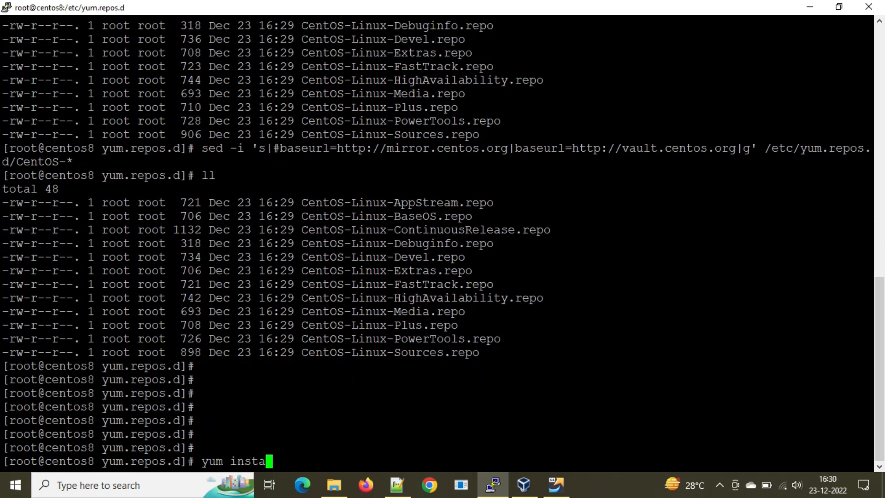
text(ll docker)
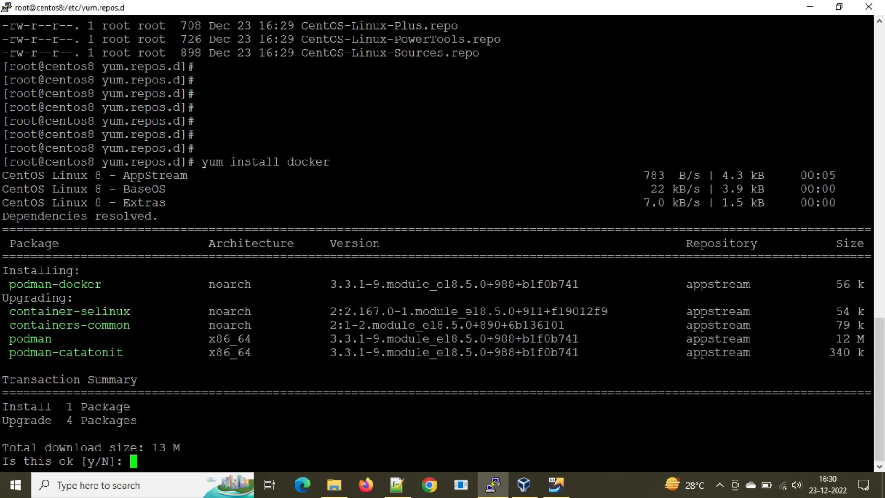
text(y)
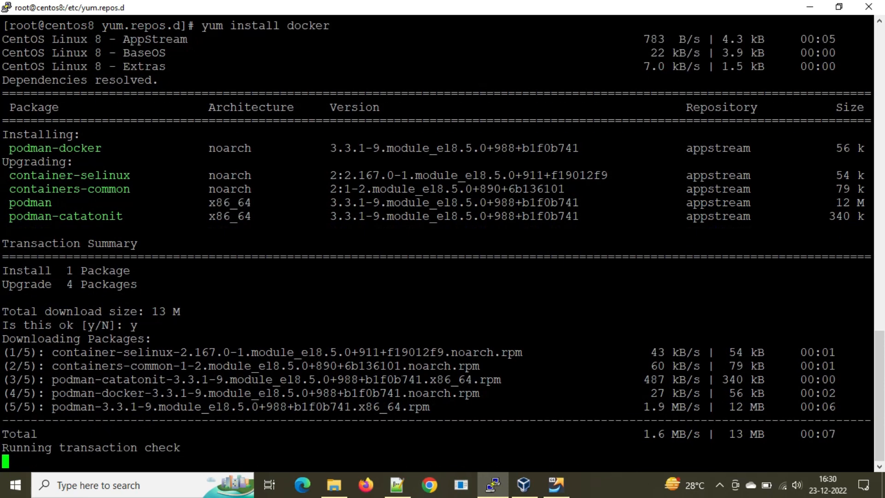
scroll(down, 3)
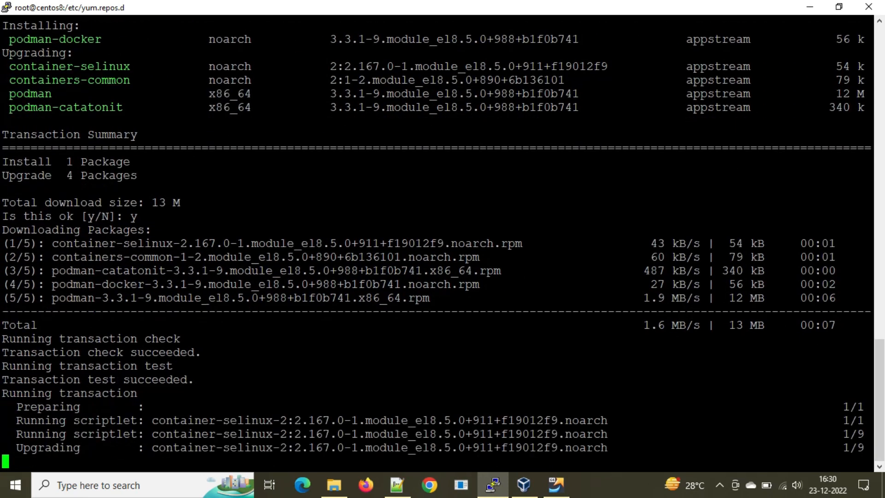
scroll(down, 3)
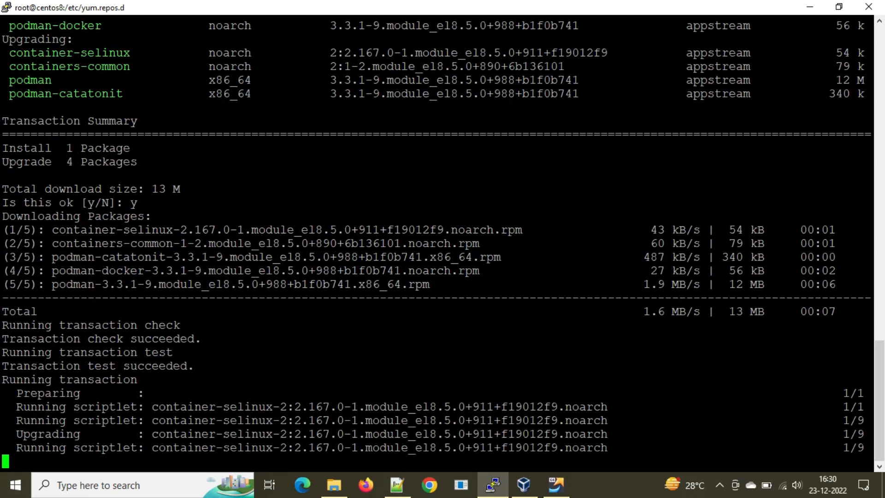